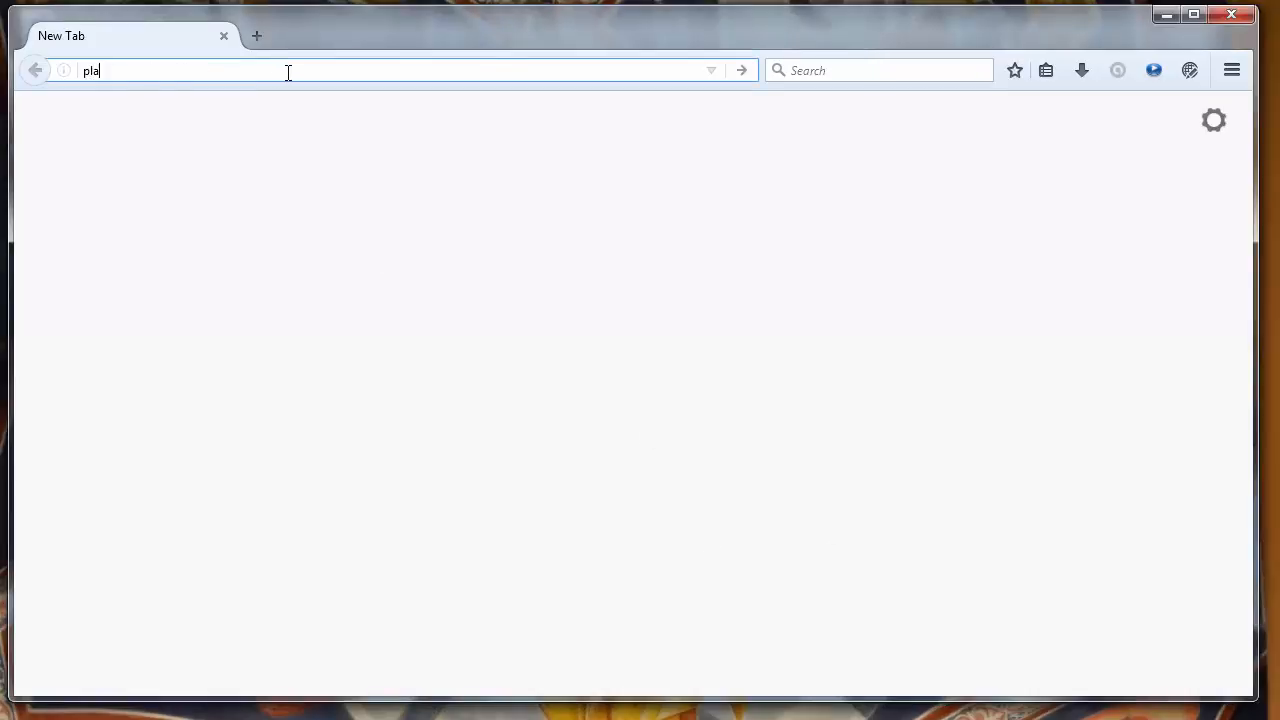
- Navigate the new tab to play.rust-lang.org
{"action": "type", "text": "y."}
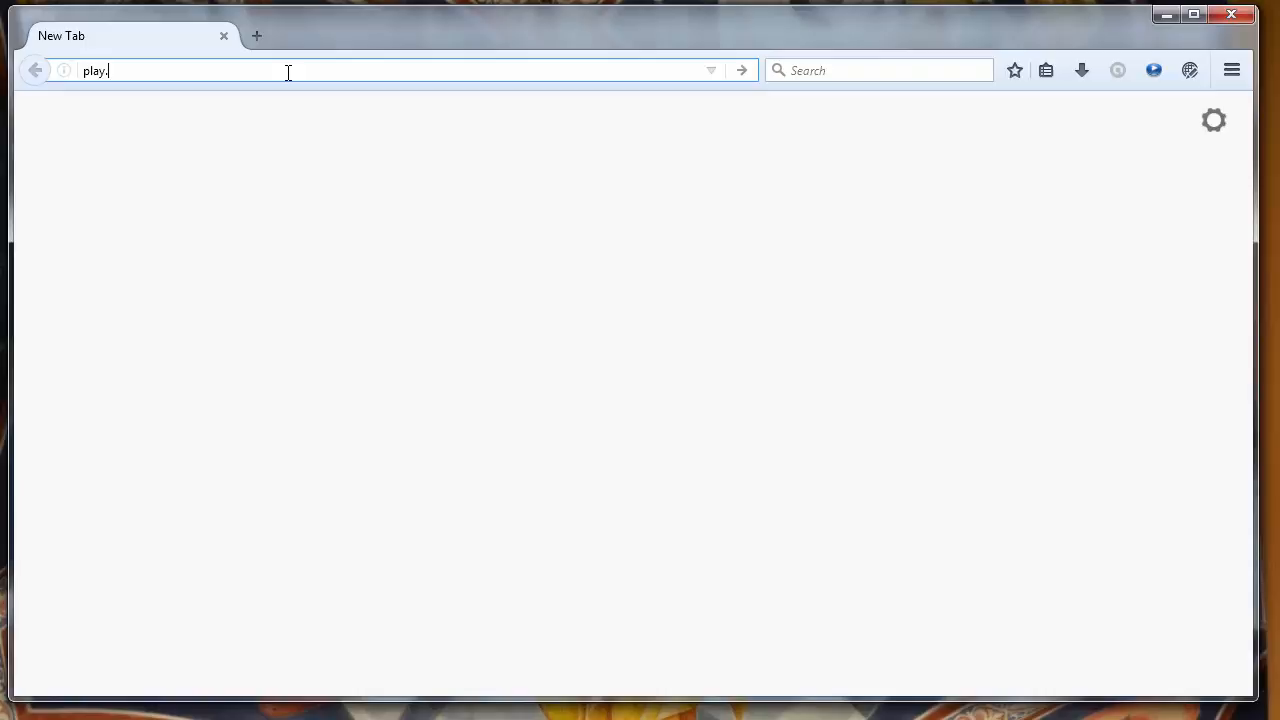
{"action": "type", "text": "rust-lang.org"}
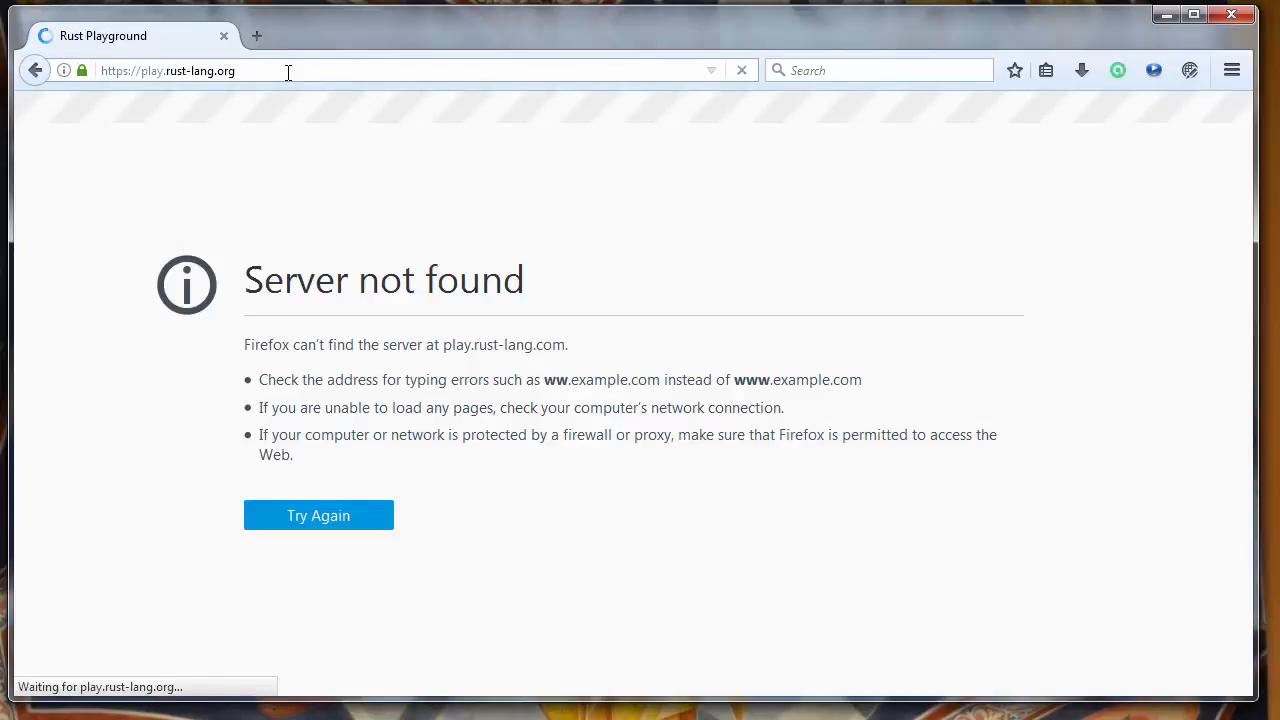
- Reload the playground and place the cursor at the start of the println! line
{"action": "left_click", "coordinate": [318, 516]}
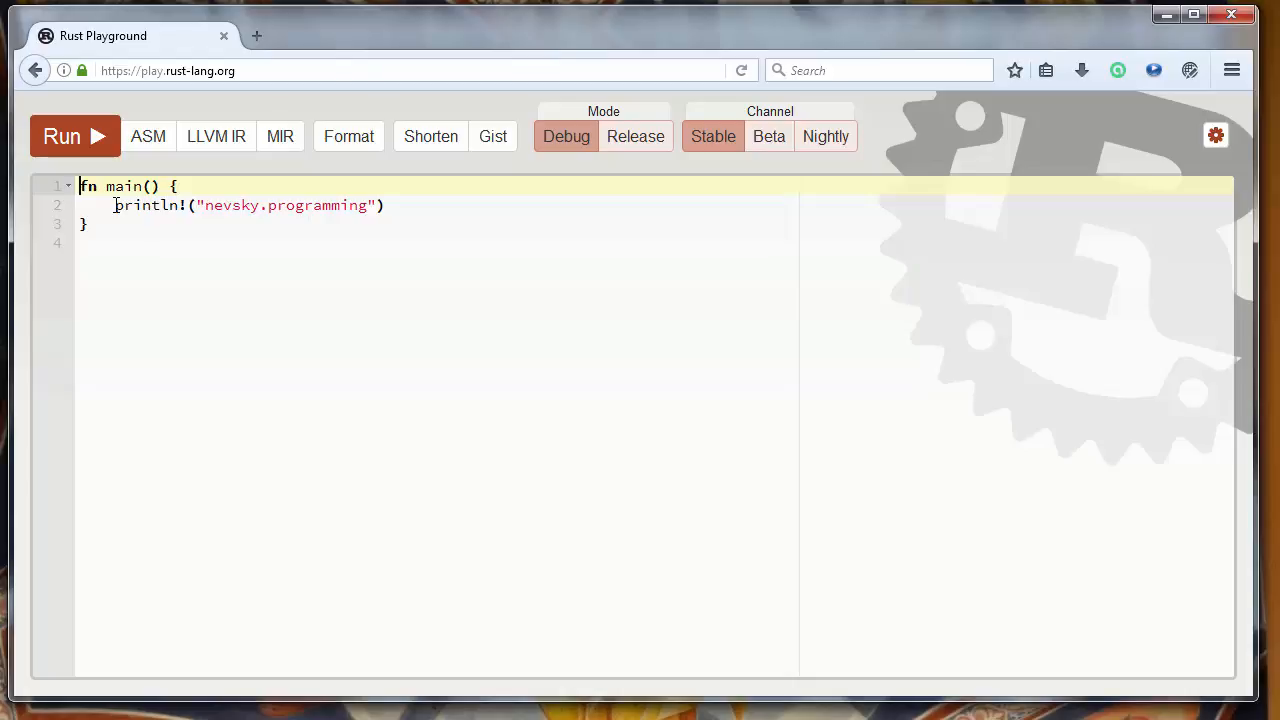
{"action": "left_click", "coordinate": [116, 204]}
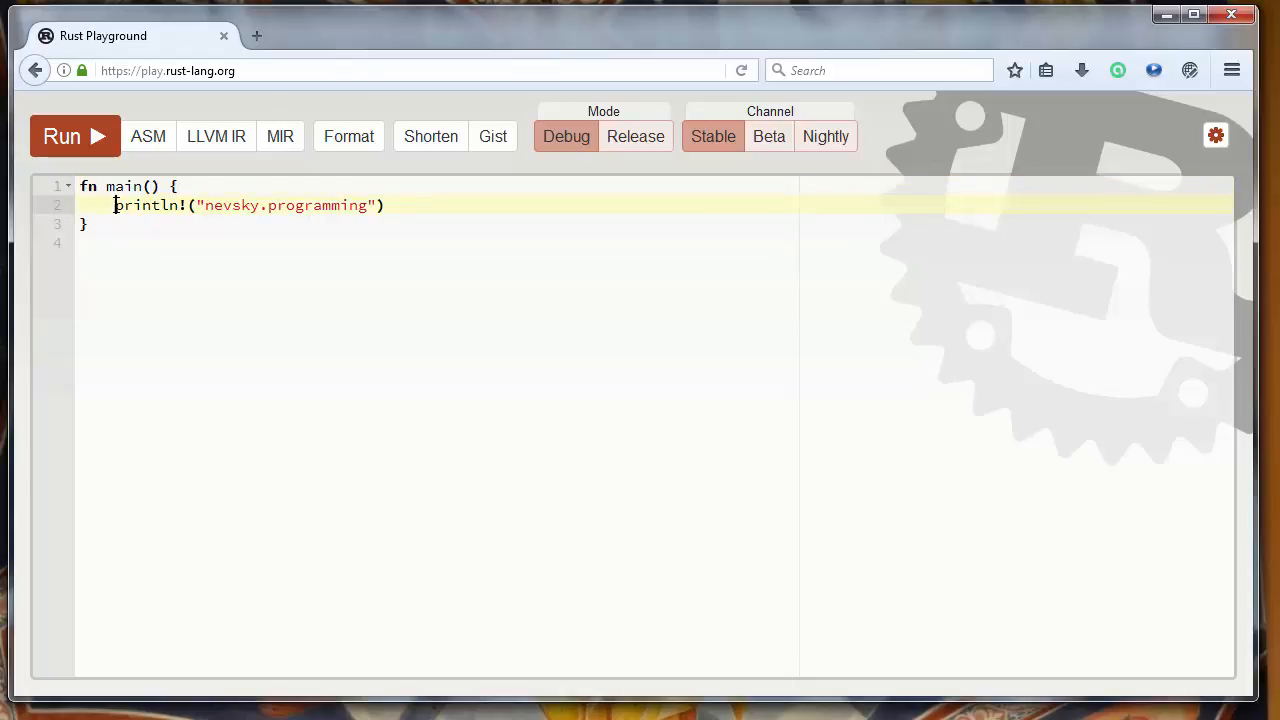
{"action": "mouse_move", "coordinate": [252, 312]}
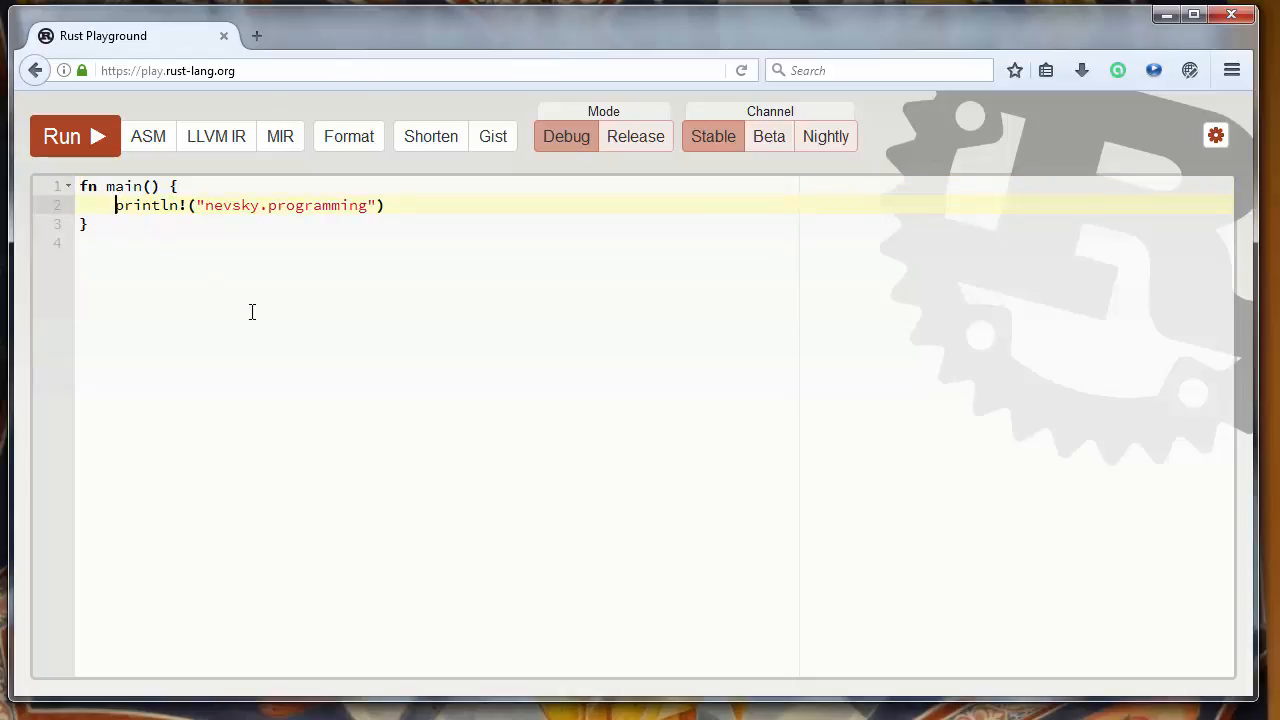
- Turn the first println! line into a // single-line comment with an empty line below
{"action": "type", "text": "//"}
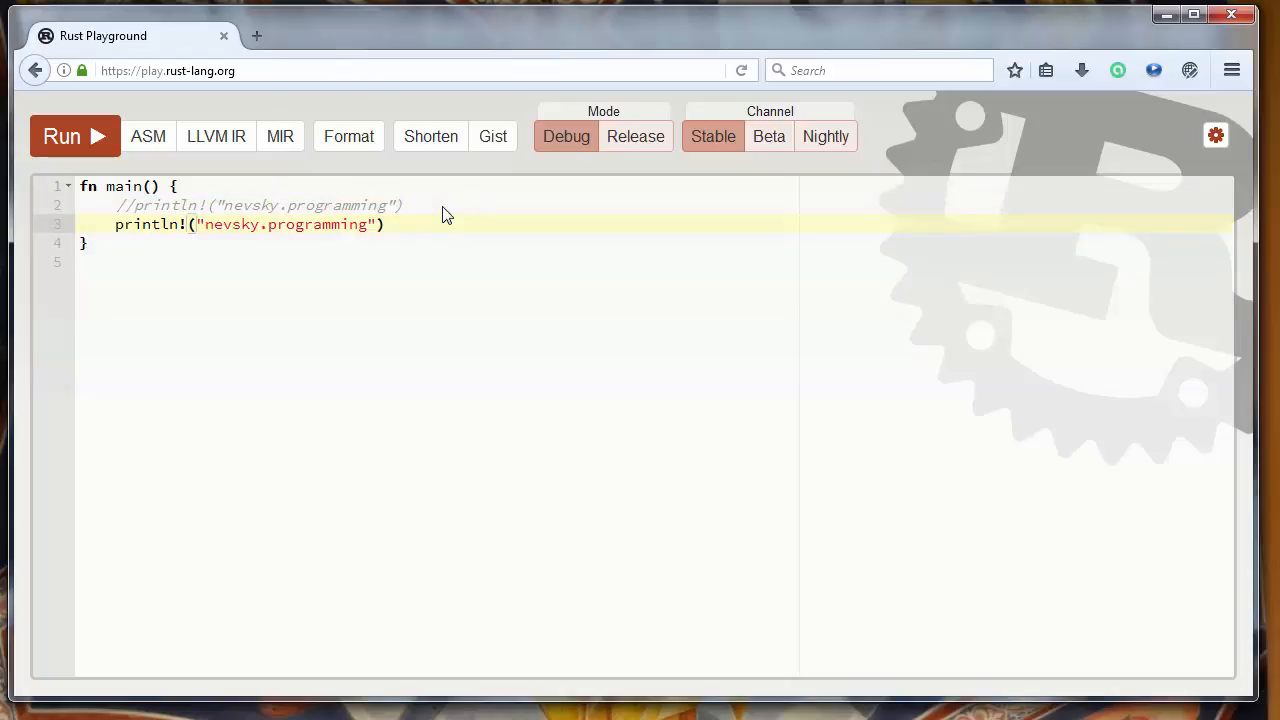
{"action": "key", "text": "Enter"}
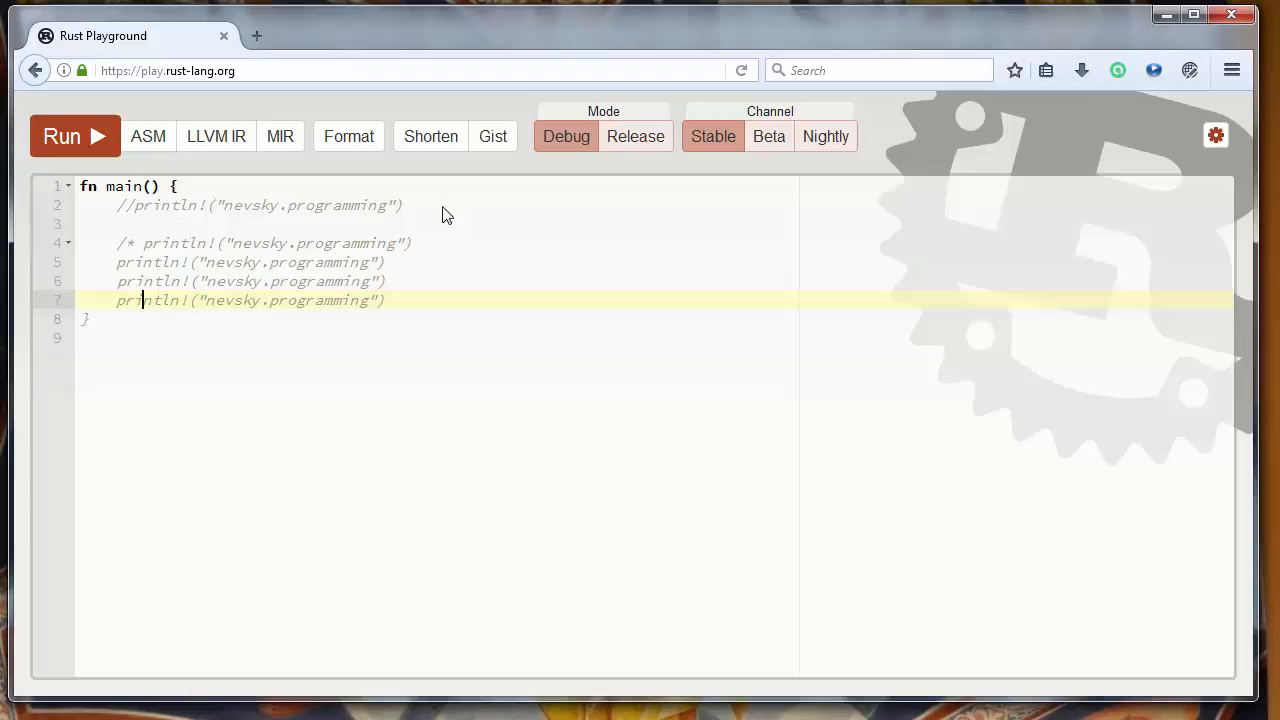
- Close the /* block of four println! lines with */ on a new line
{"action": "key", "text": "Enter"}
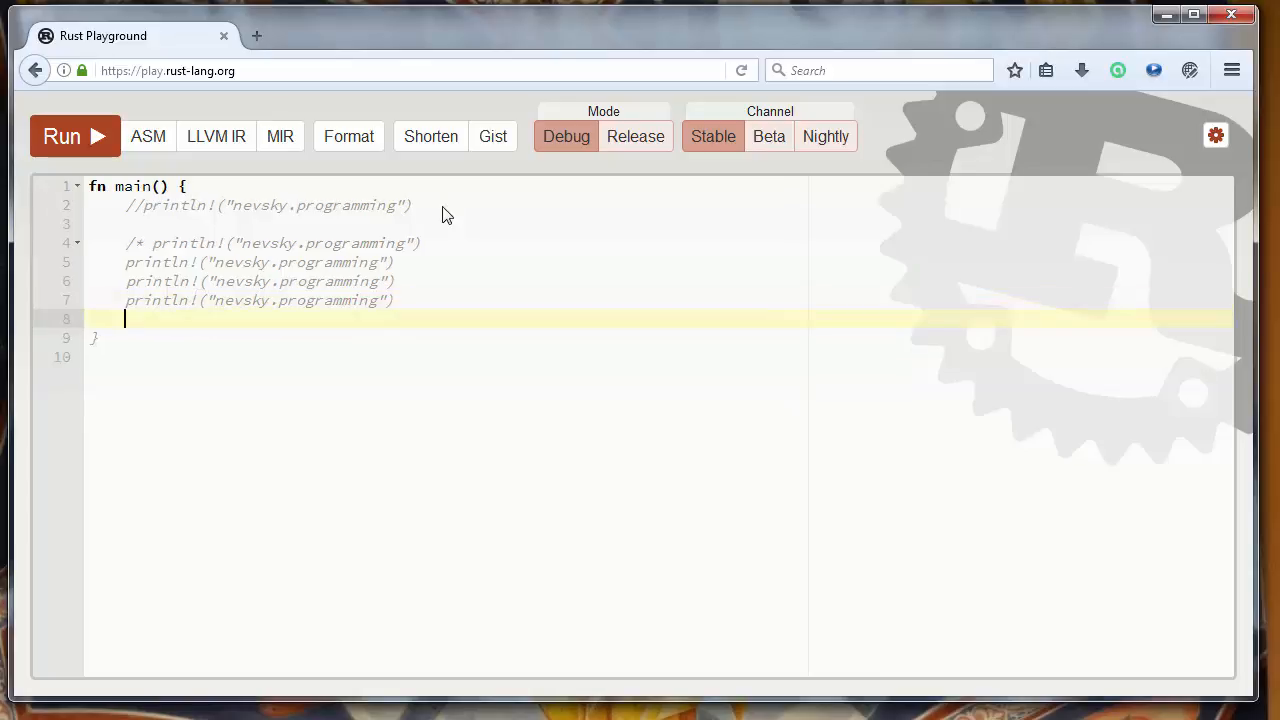
{"action": "type", "text": "()"}
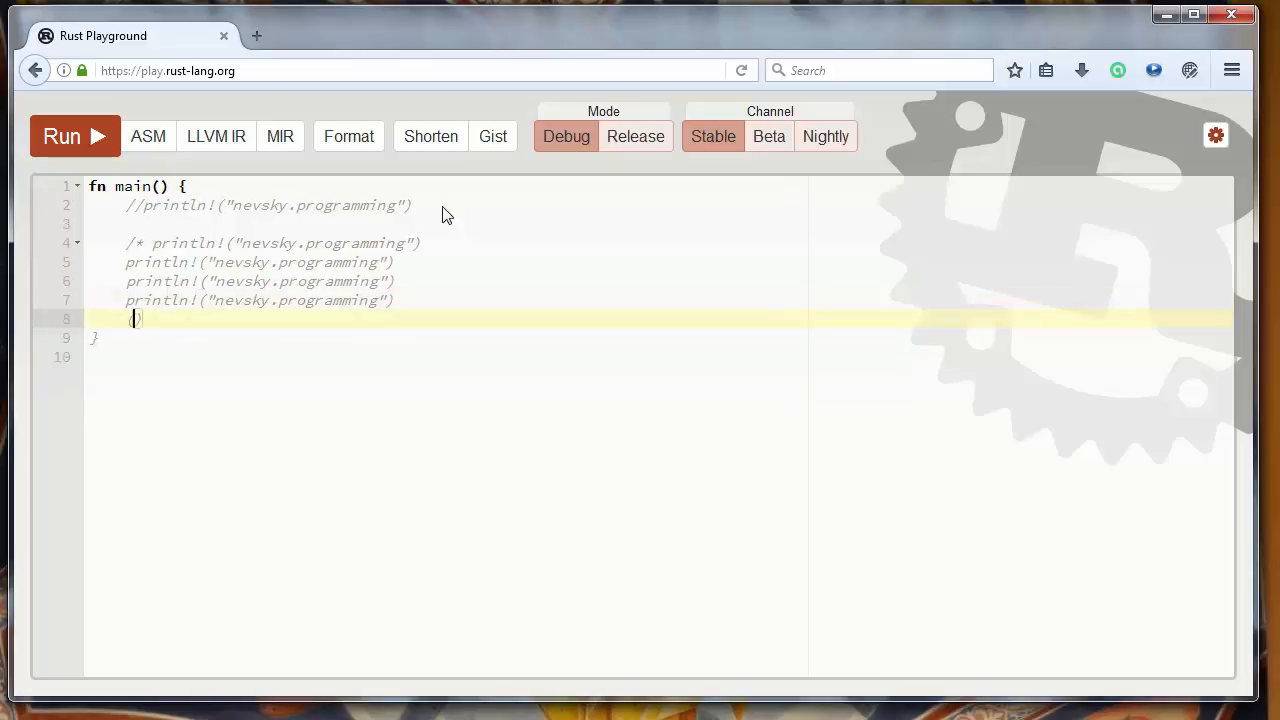
{"action": "key", "text": "BackSpace"}
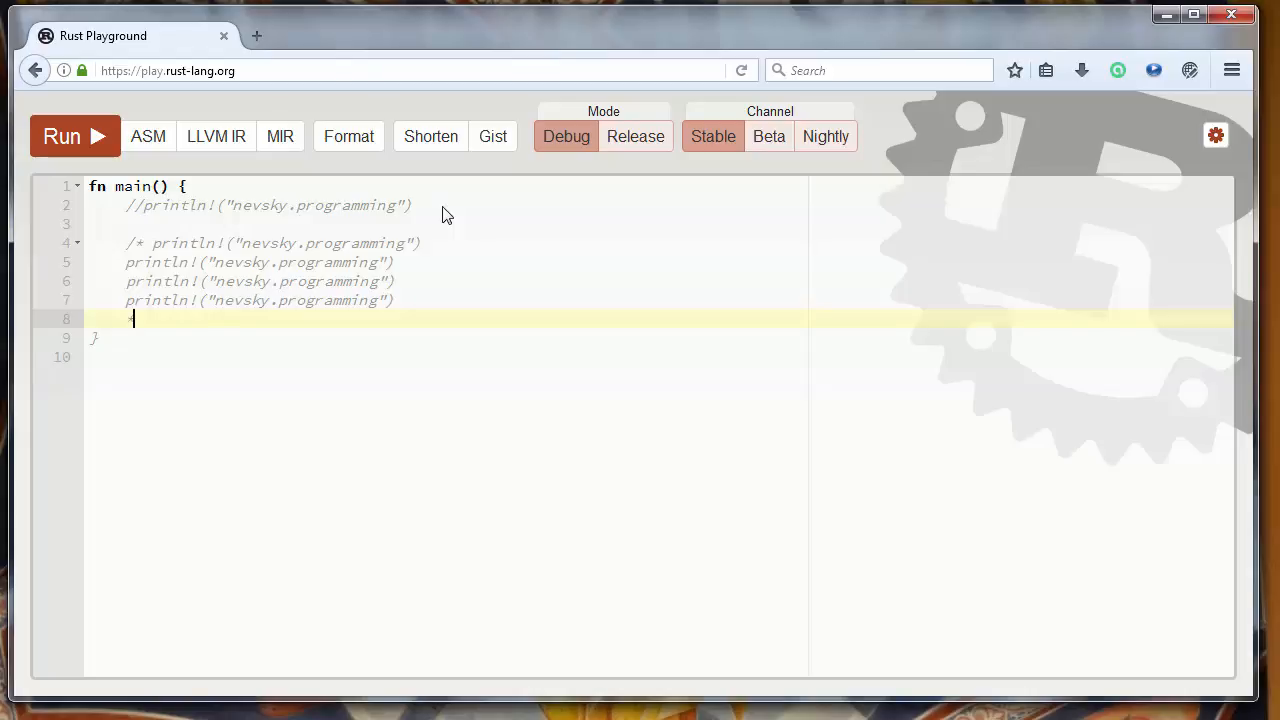
{"action": "type", "text": "*/"}
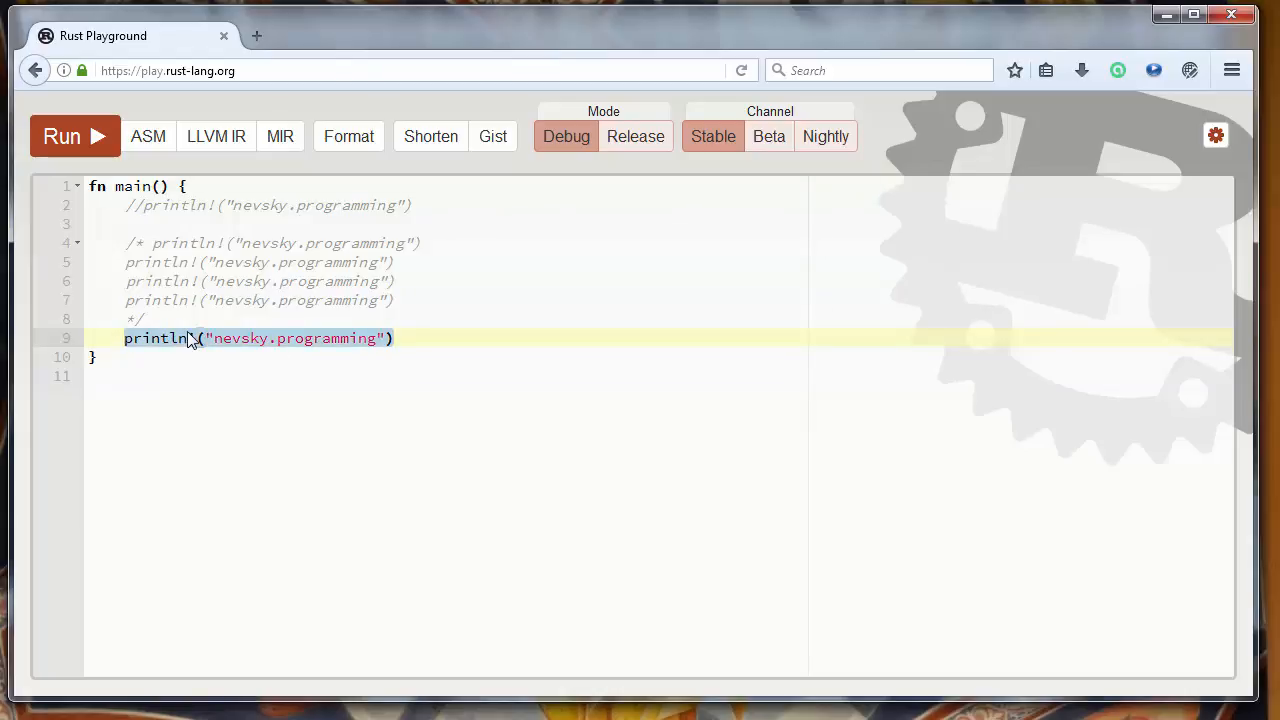
{"action": "mouse_move", "coordinate": [250, 356]}
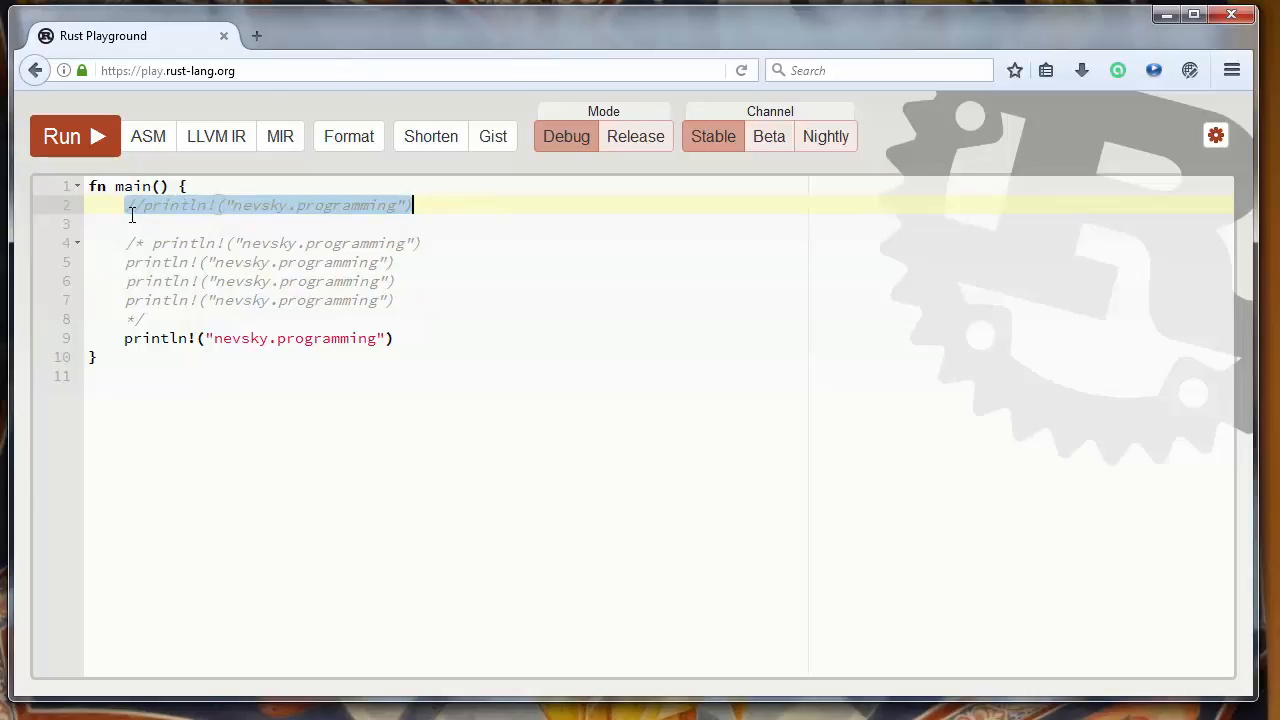
{"action": "mouse_move", "coordinate": [132, 212]}
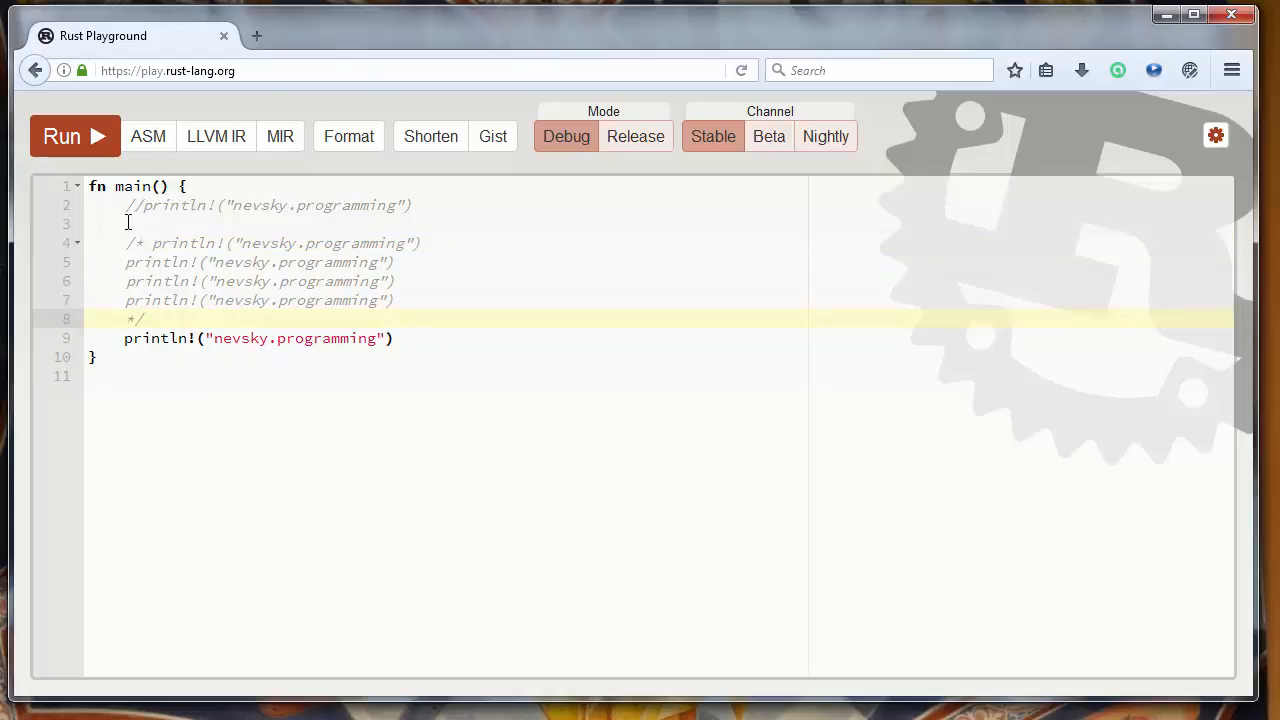
- Place the cursor at the start of the /* block comment to point it out
{"action": "left_click", "coordinate": [128, 244]}
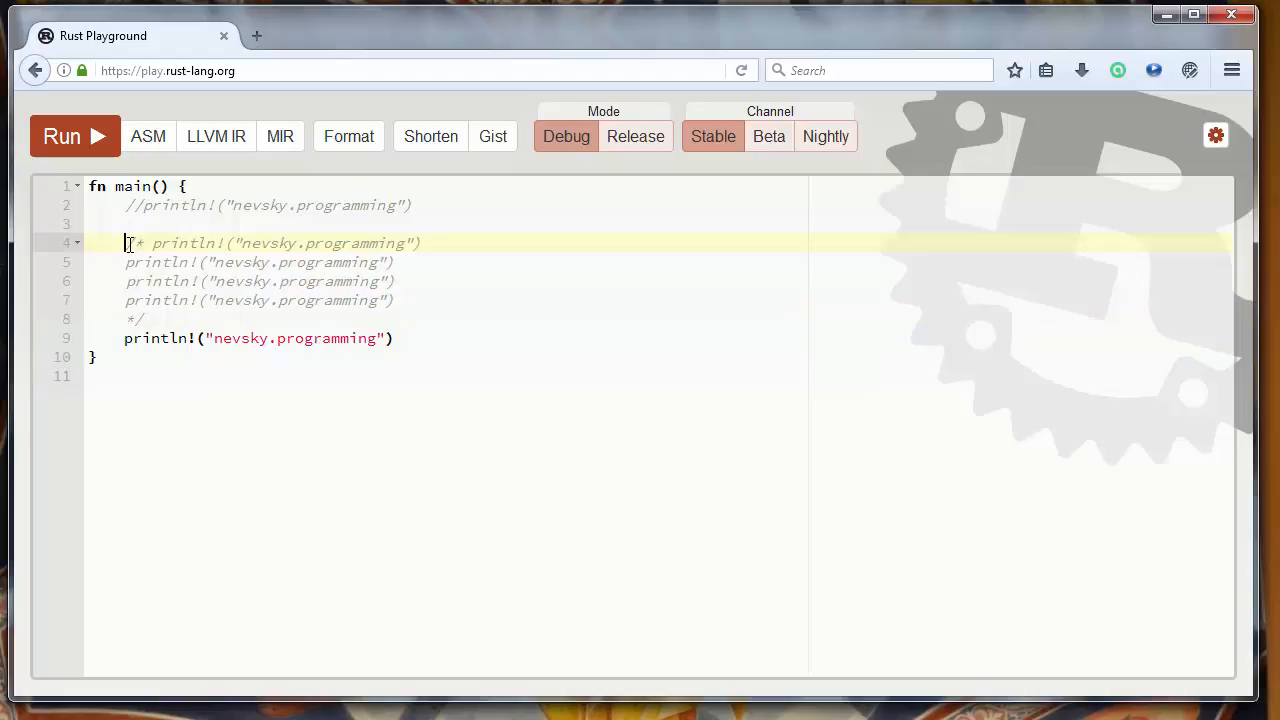